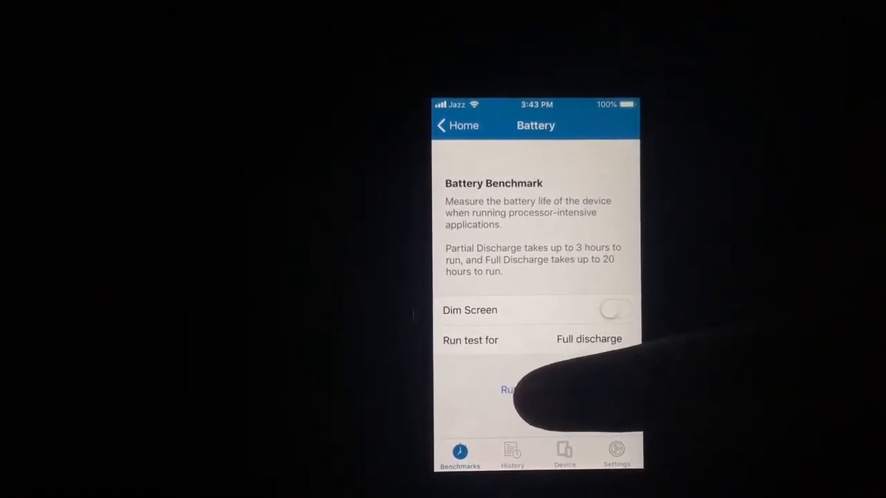
Step: Run the Full discharge battery benchmark with Dim Screen left off
{"action": "left_click", "coordinate": [509, 389]}
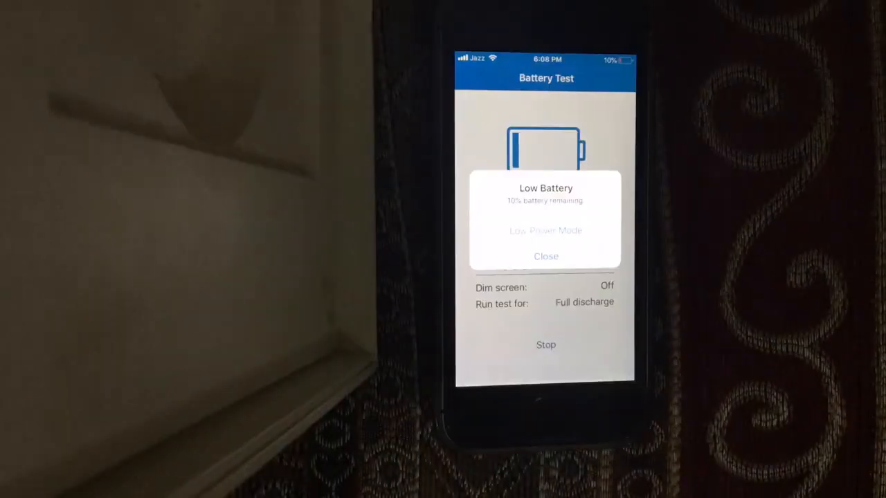
Step: Close the Low Battery alert without enabling Low Power Mode
{"action": "left_click", "coordinate": [546, 256]}
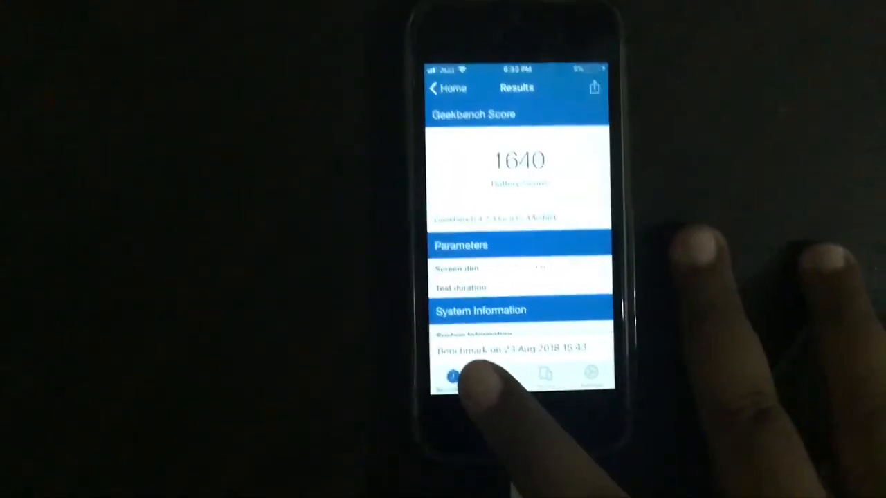
Step: After reviewing the 1640 score, open the Battery benchmark history list
{"action": "left_click", "coordinate": [454, 376]}
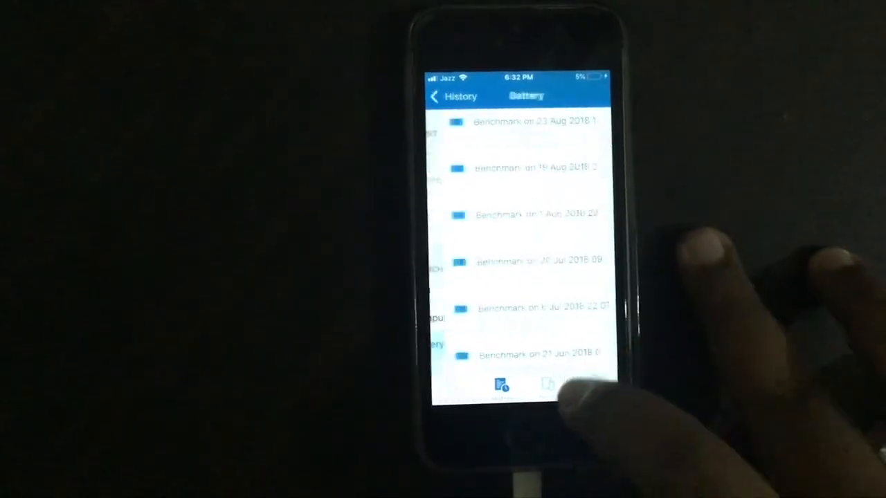